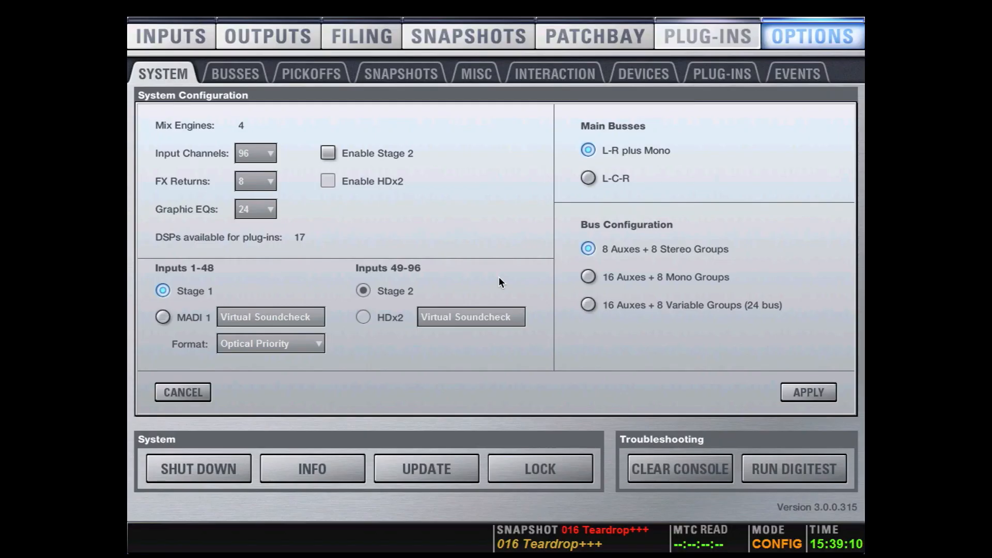
Step: Leave the system Options page and show the Ch 8 Floor1 input channel strip
click(170, 35)
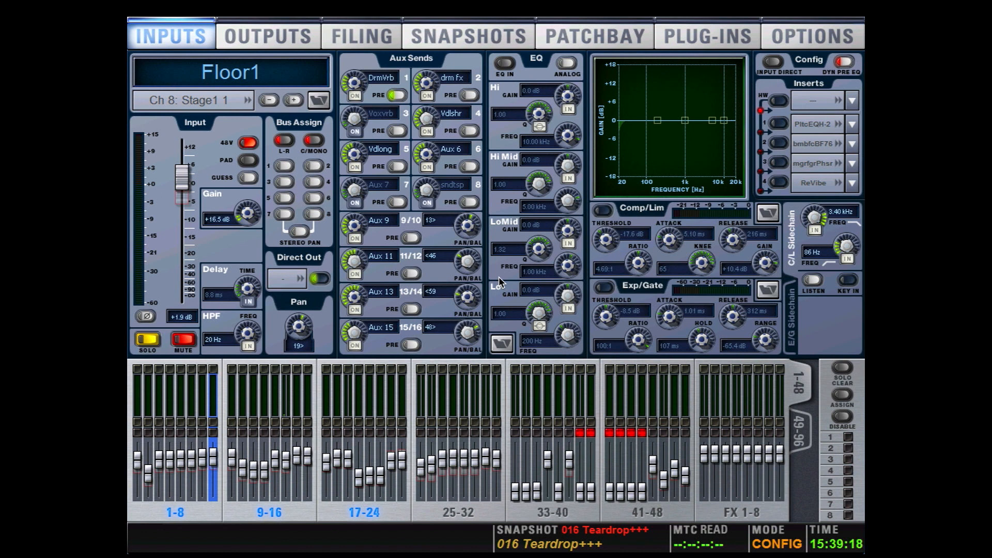
click(361, 35)
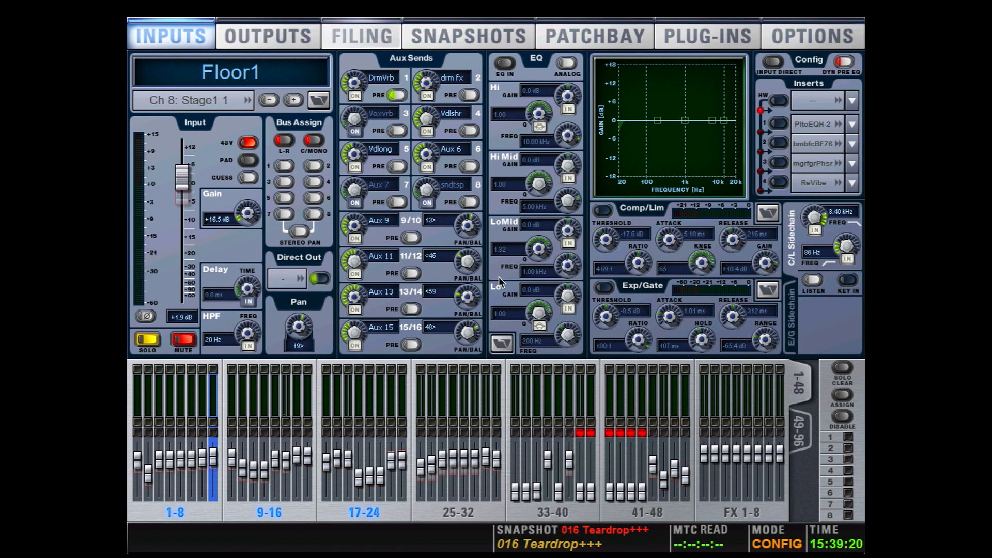
Step: Return to System settings and select 16 Auxes + 8 Mono Groups bus configuration
click(812, 36)
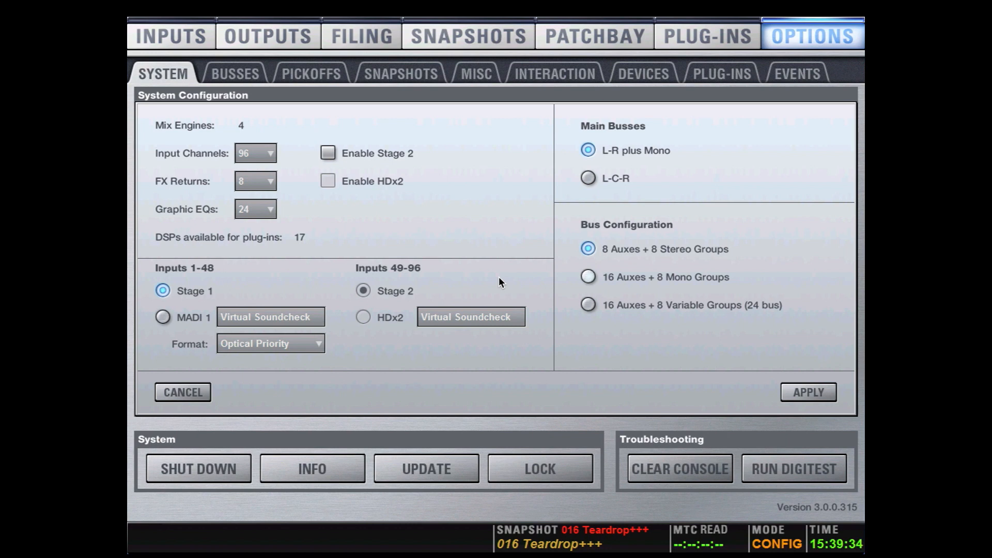
click(588, 277)
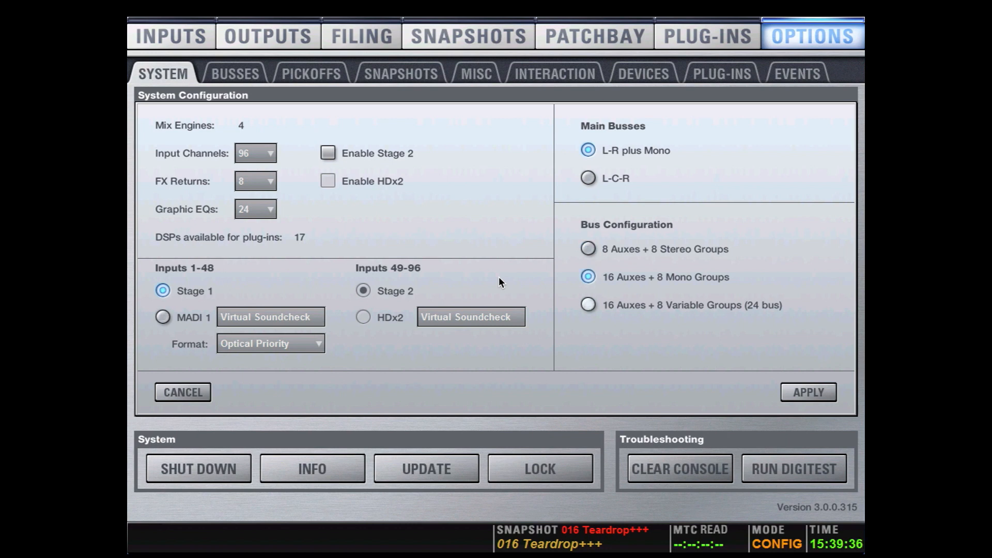
click(587, 304)
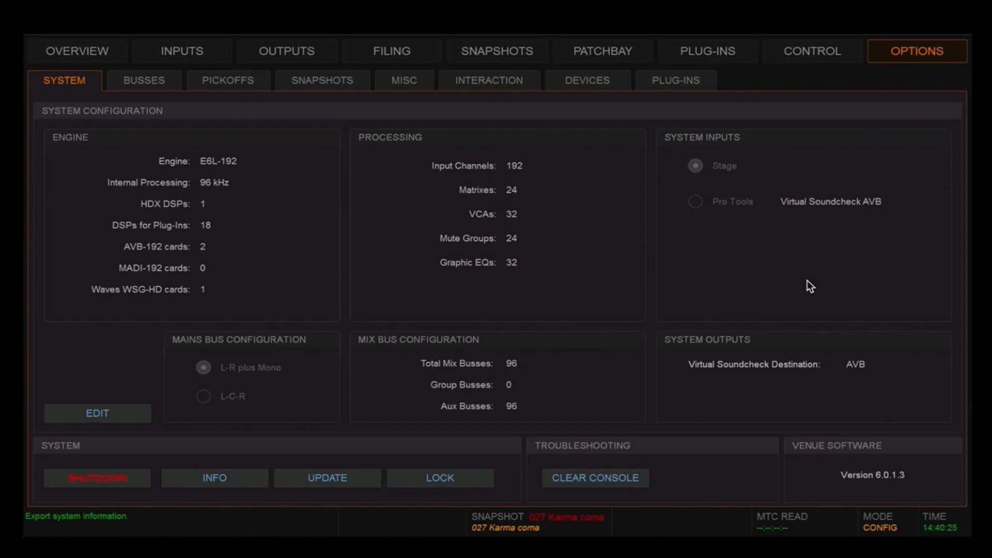
Step: Edit the S6L system configuration and choose 16 group busses, leaving 80 aux busses
click(97, 413)
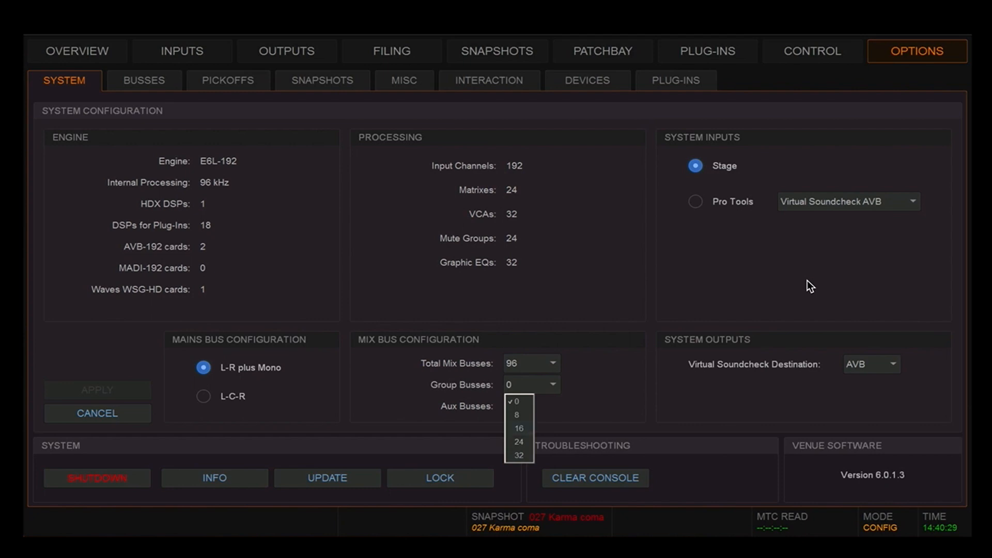
click(519, 429)
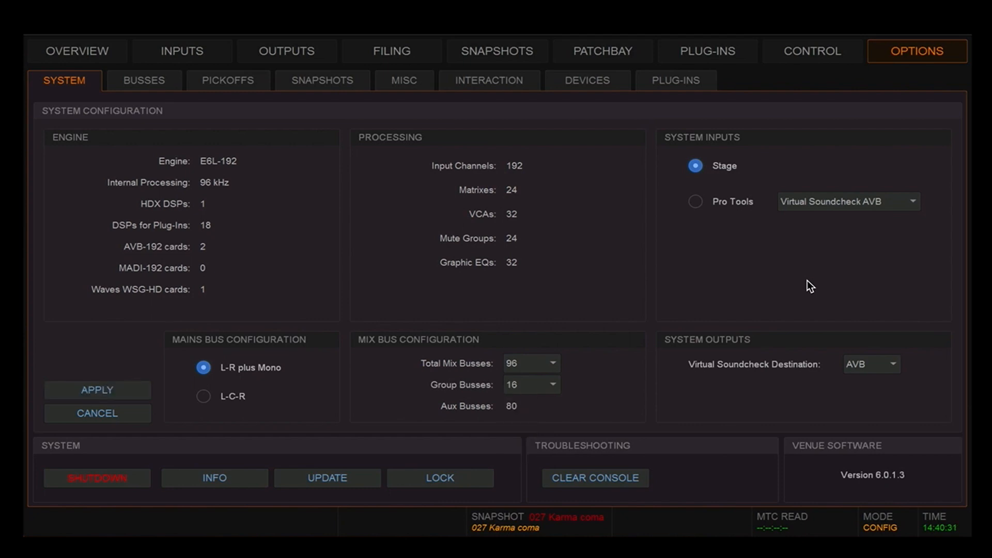